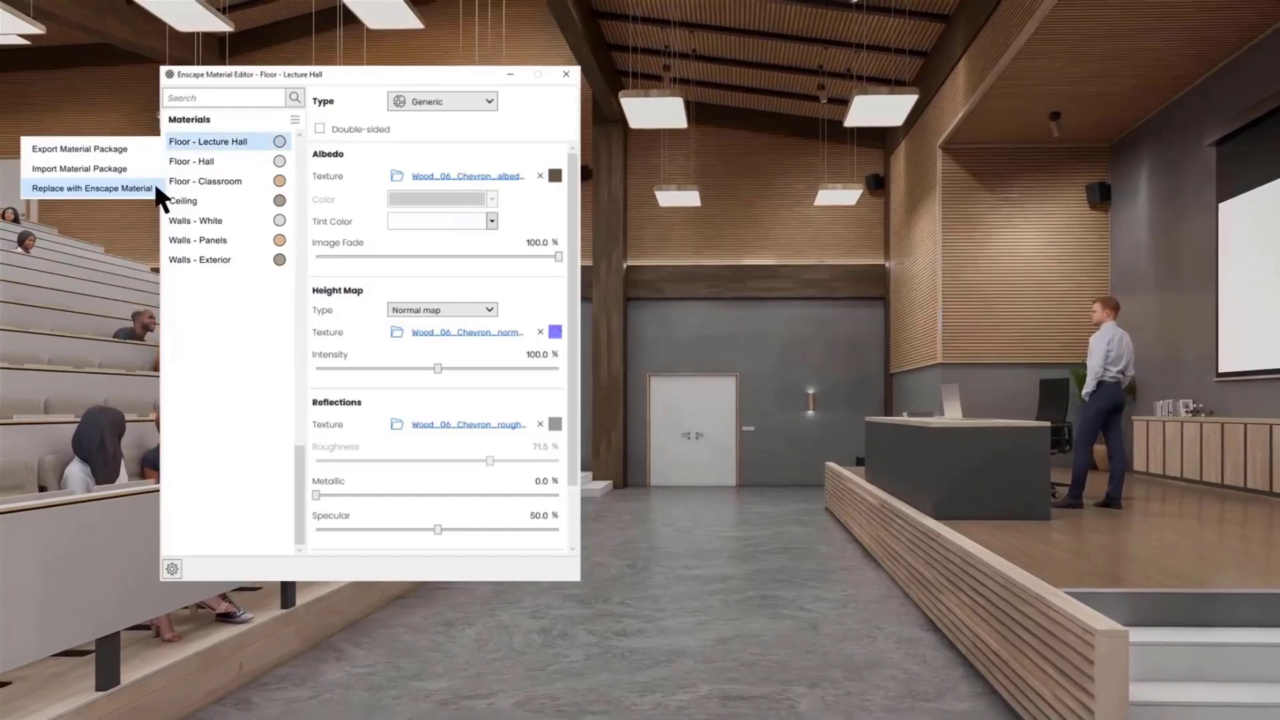
Replace the lecture hall floor with library materials, trying Wood 02, Chevron, then Carpet 14.
click(91, 188)
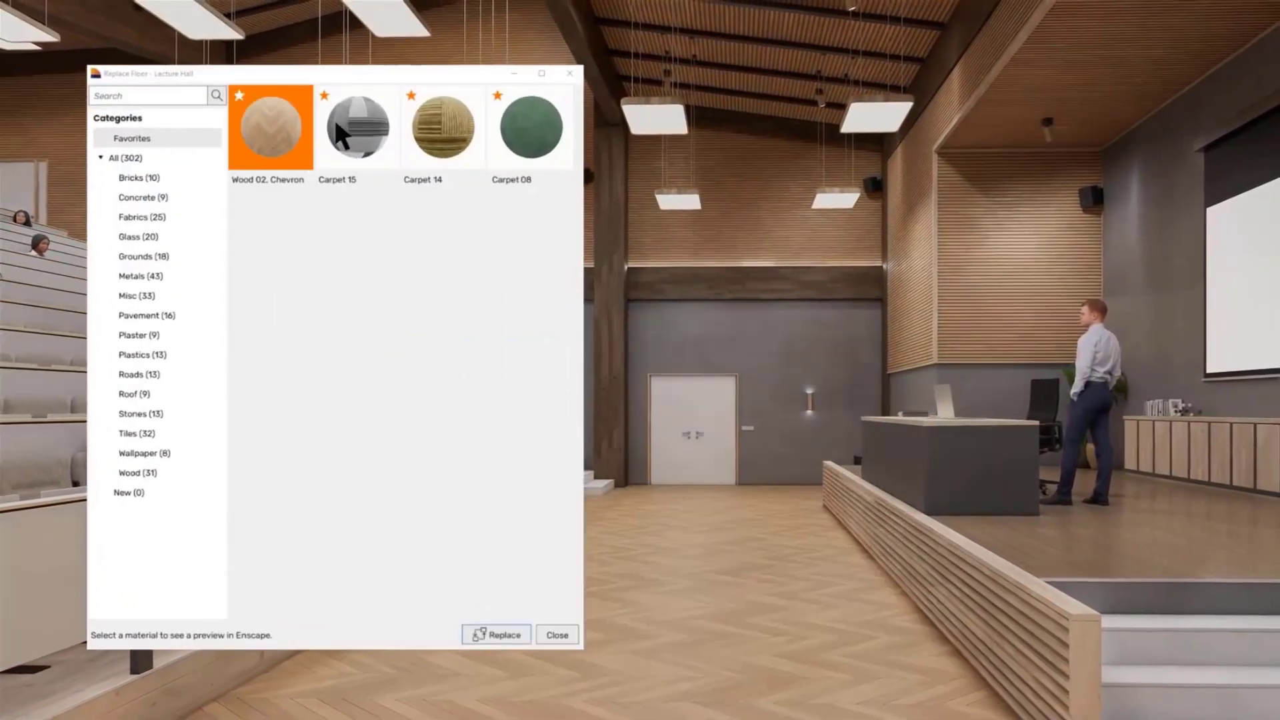
click(441, 126)
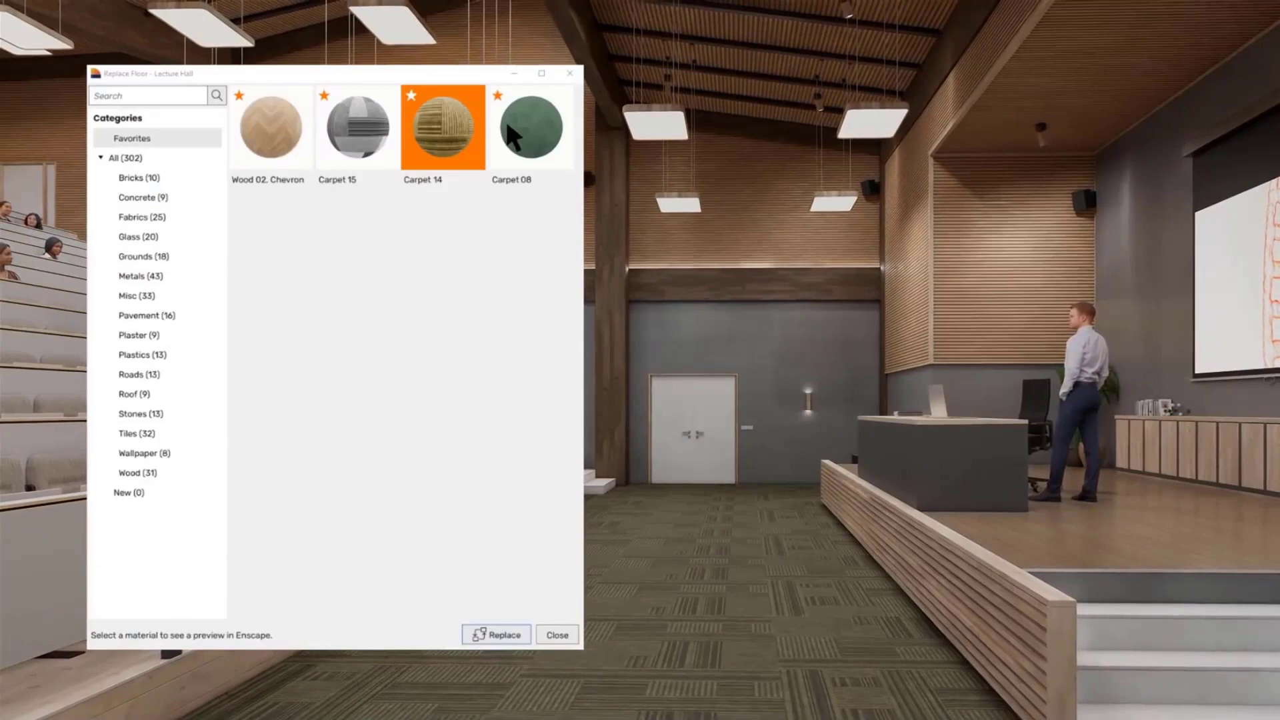
click(556, 634)
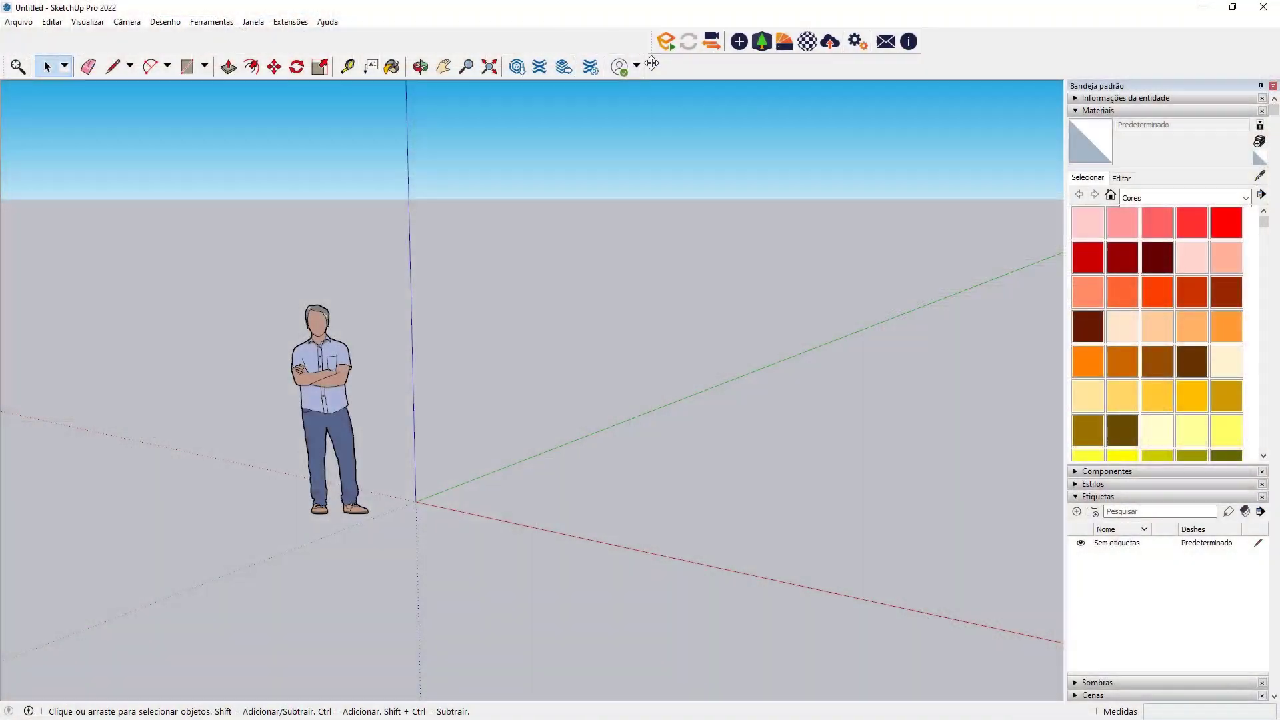
mouse_move(665, 41)
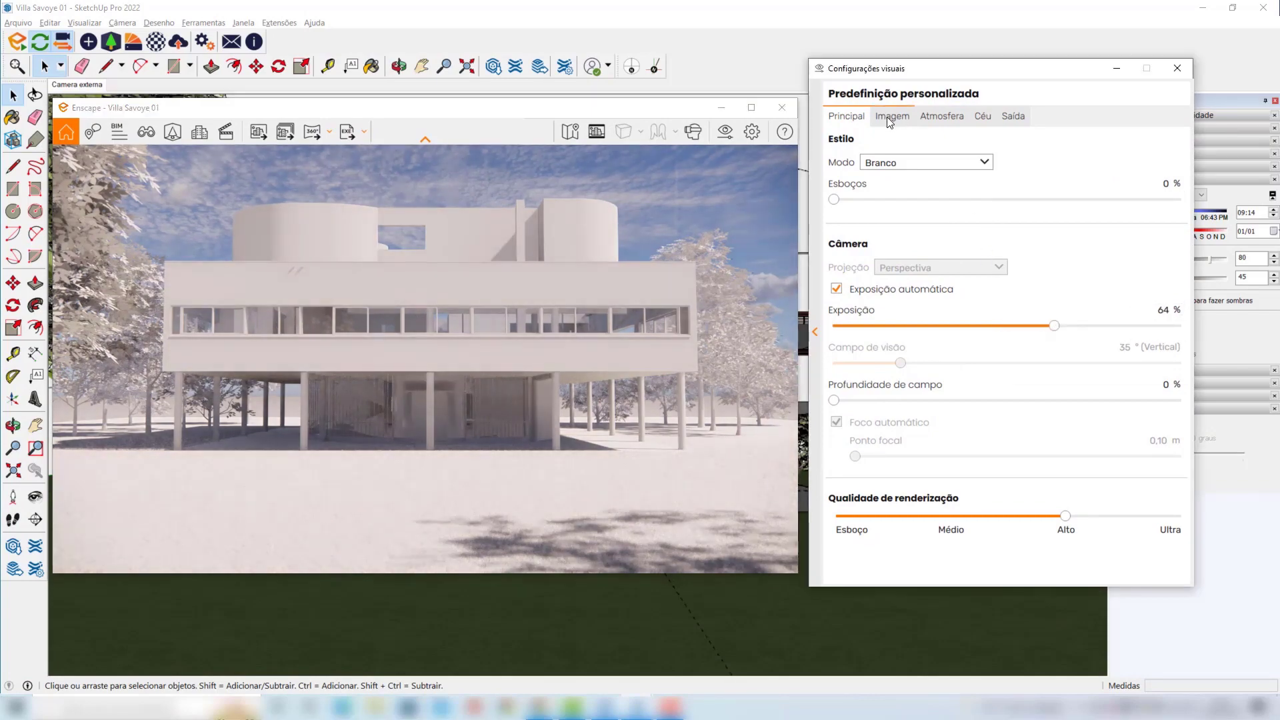
Review the Imagem, Atmosfera and Céu tabs of the Villa Savoye visual settings.
click(891, 116)
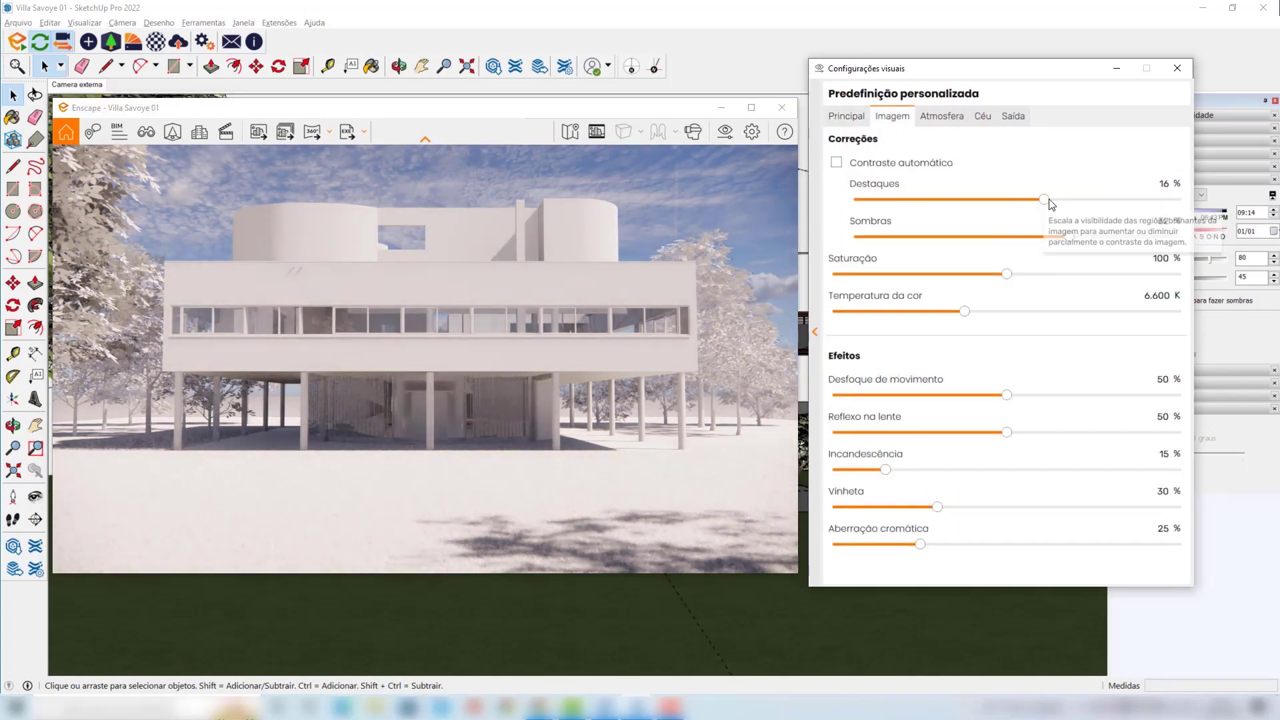
click(941, 116)
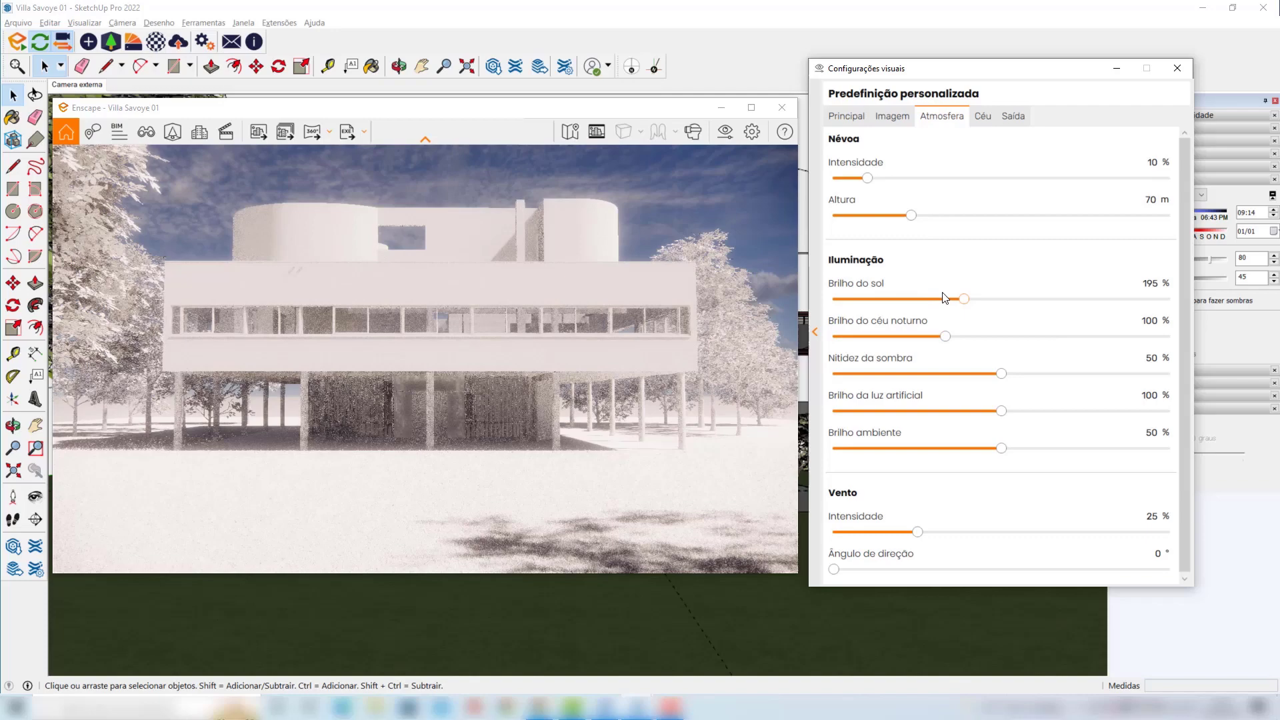
click(982, 116)
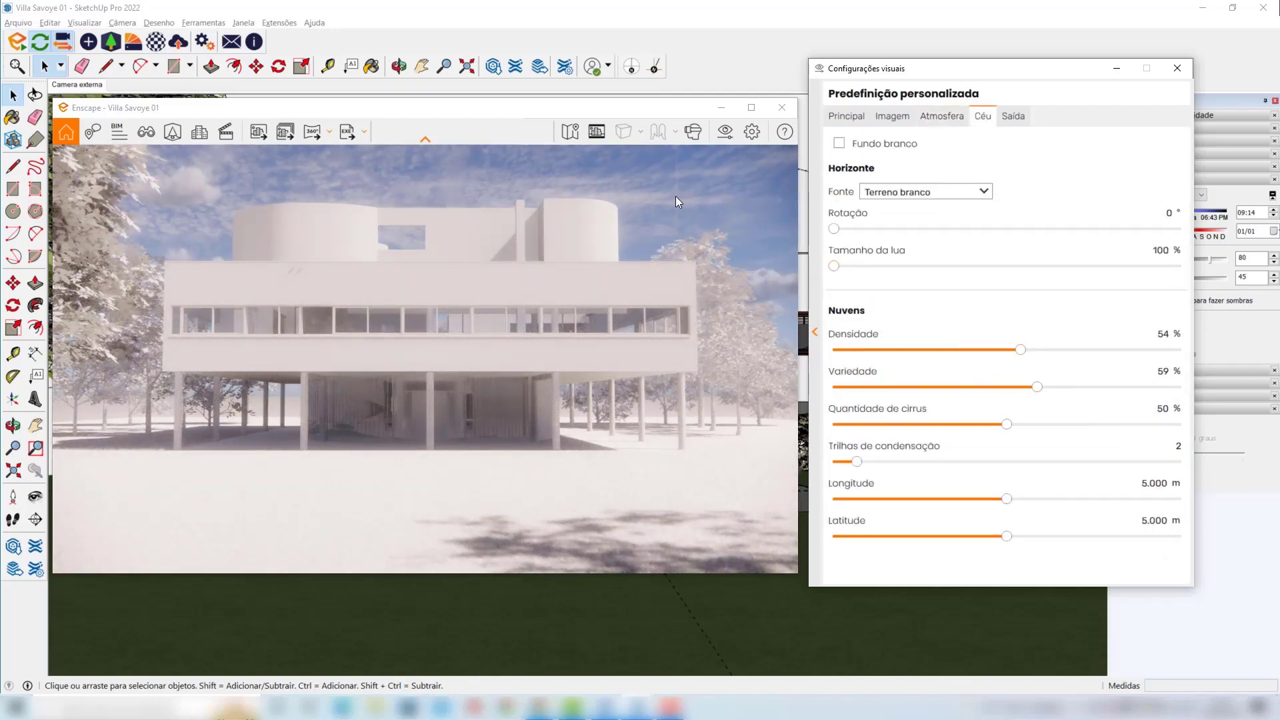
click(846, 116)
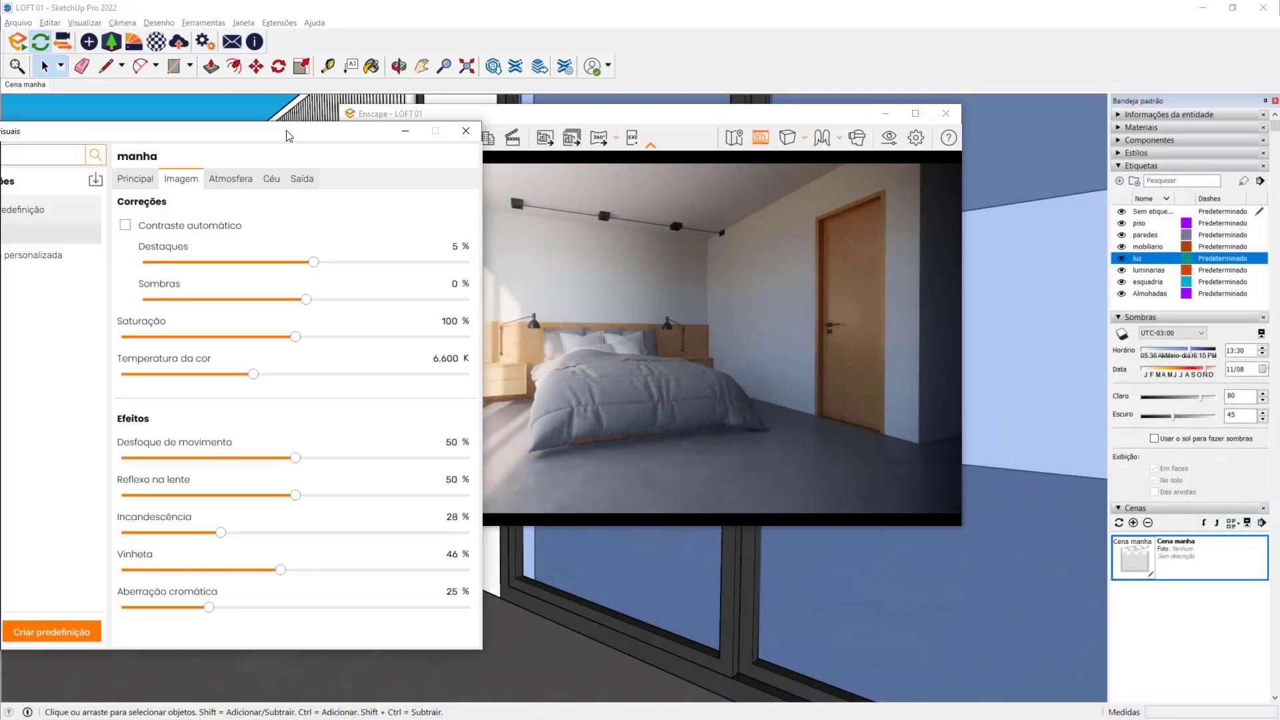
Open the Enscape Material Editor on the Tijolo brick material in Sala com varanda.
click(348, 128)
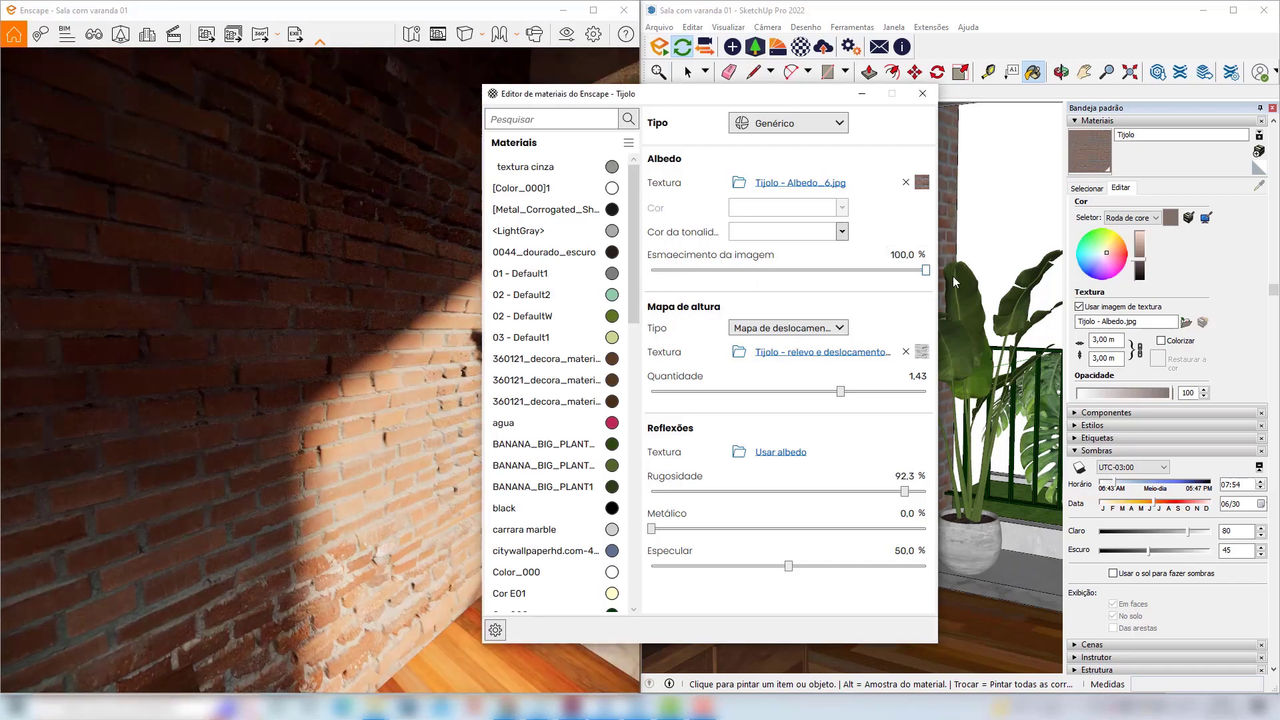
Set Tijolo's height map to a high-intensity normal map, then select EN-Material.
click(785, 327)
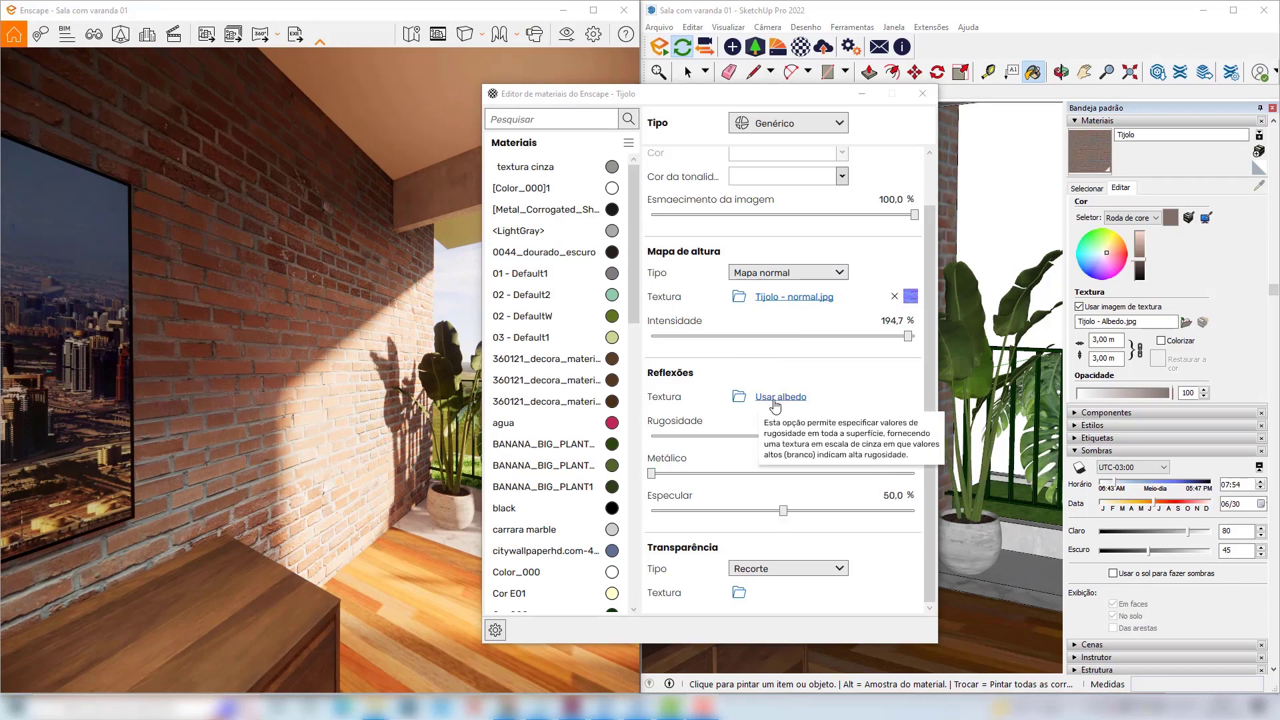
click(675, 606)
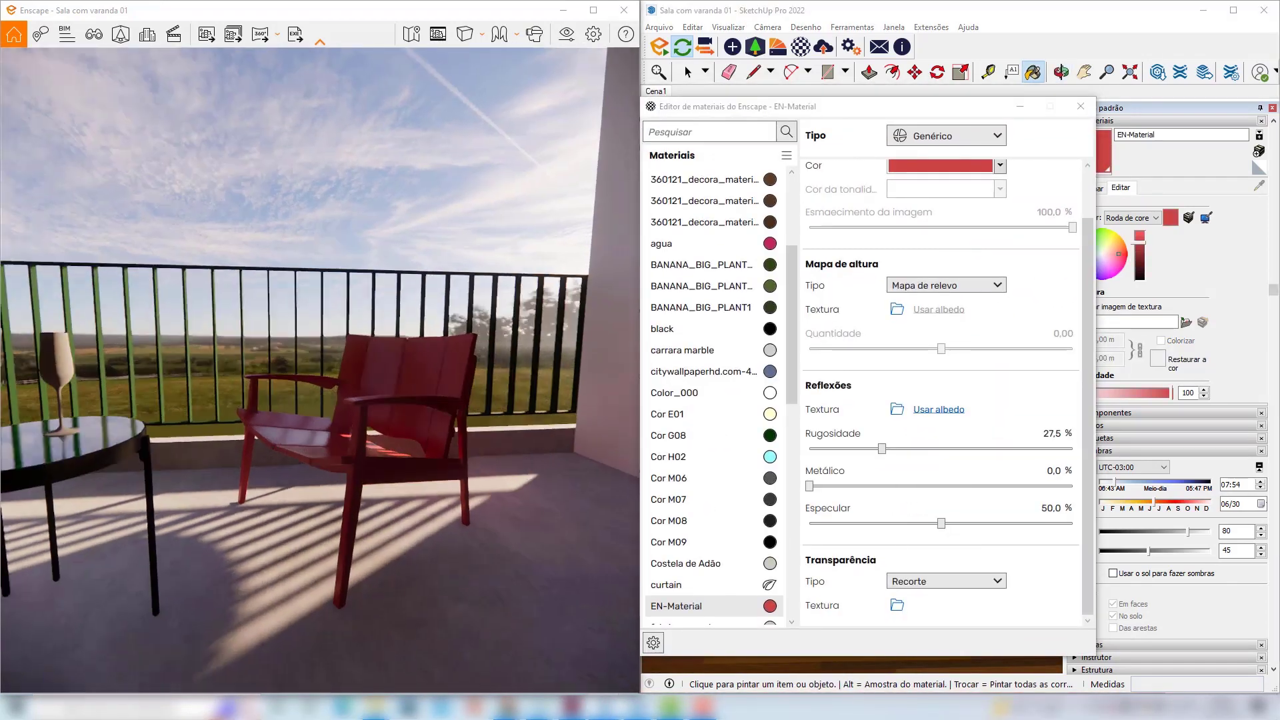